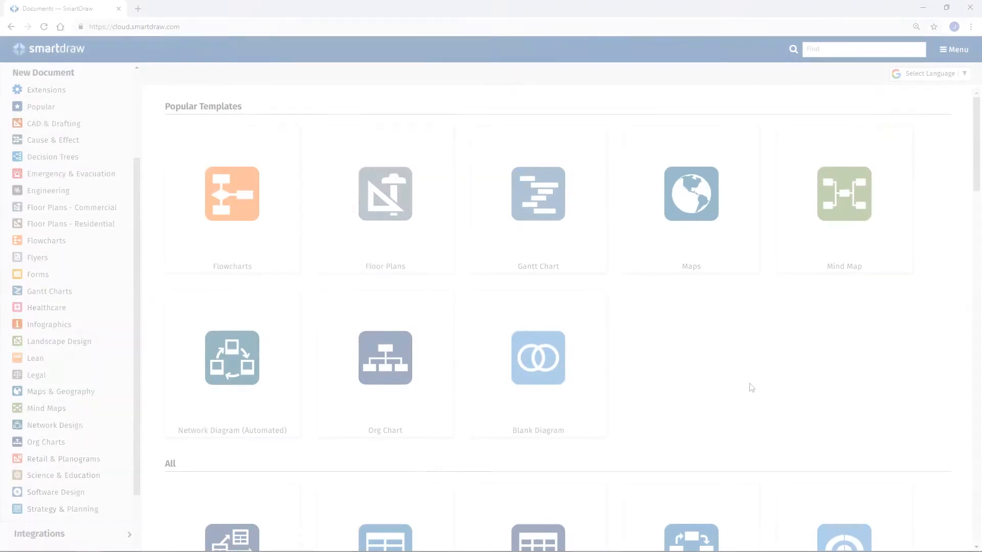
- Start a Flowcharts document and split the process box's path into two blue branches
{"action": "left_click", "coordinate": [232, 201]}
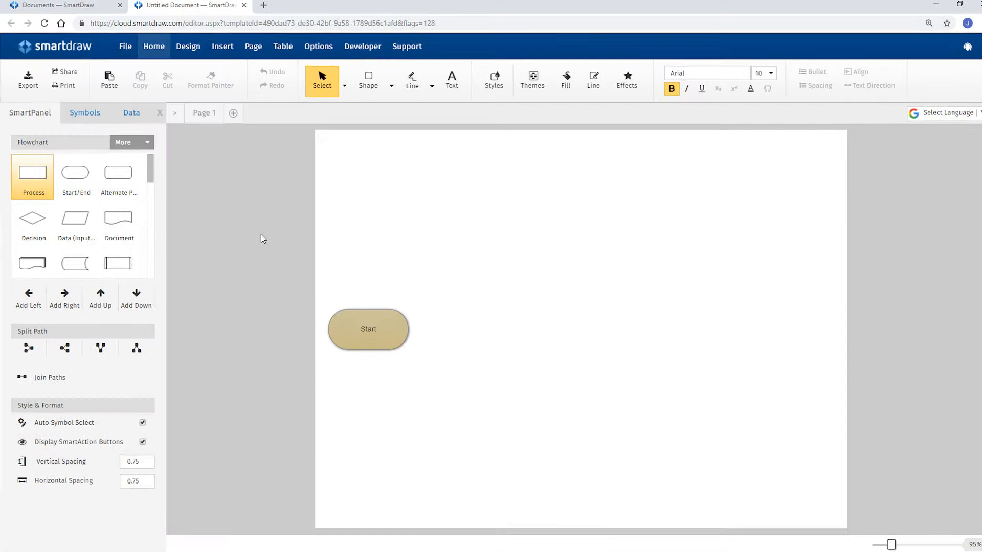
{"action": "left_click", "coordinate": [69, 354]}
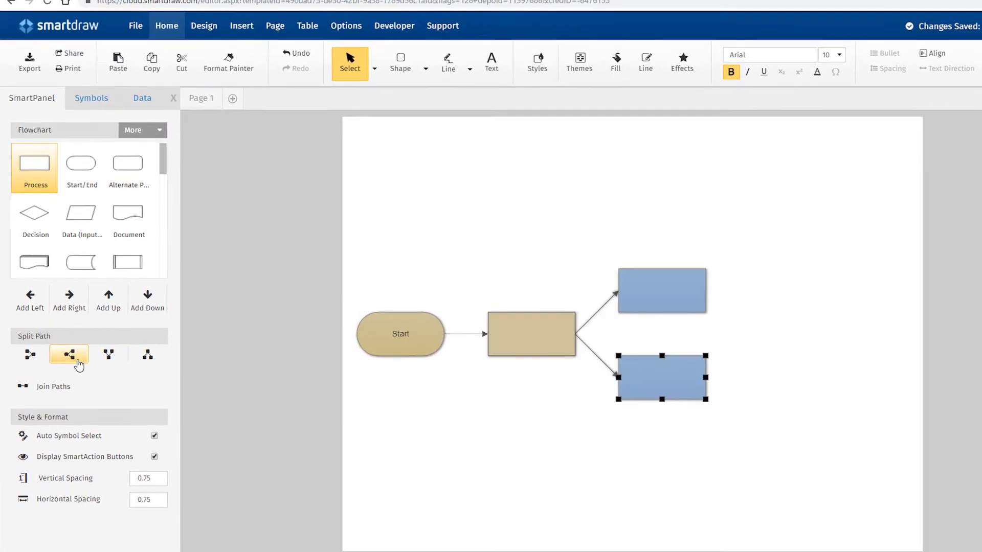